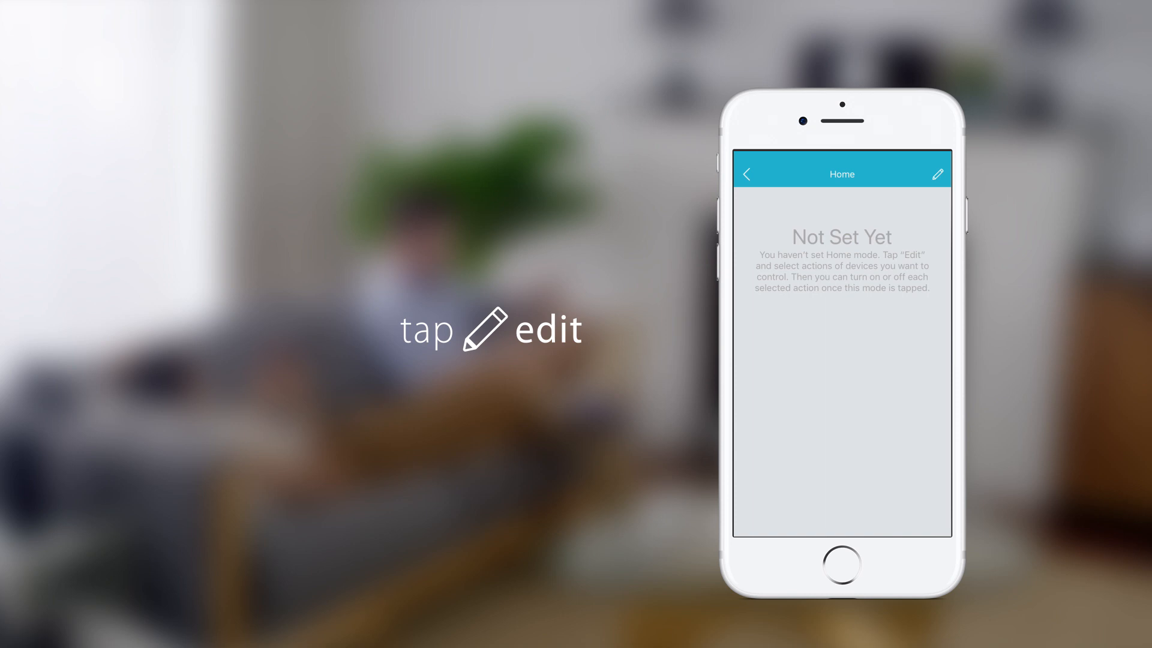
# Step: Edit the Home scene and scroll the function list to select the DSP-W245-2 plug
pyautogui.click(938, 174)
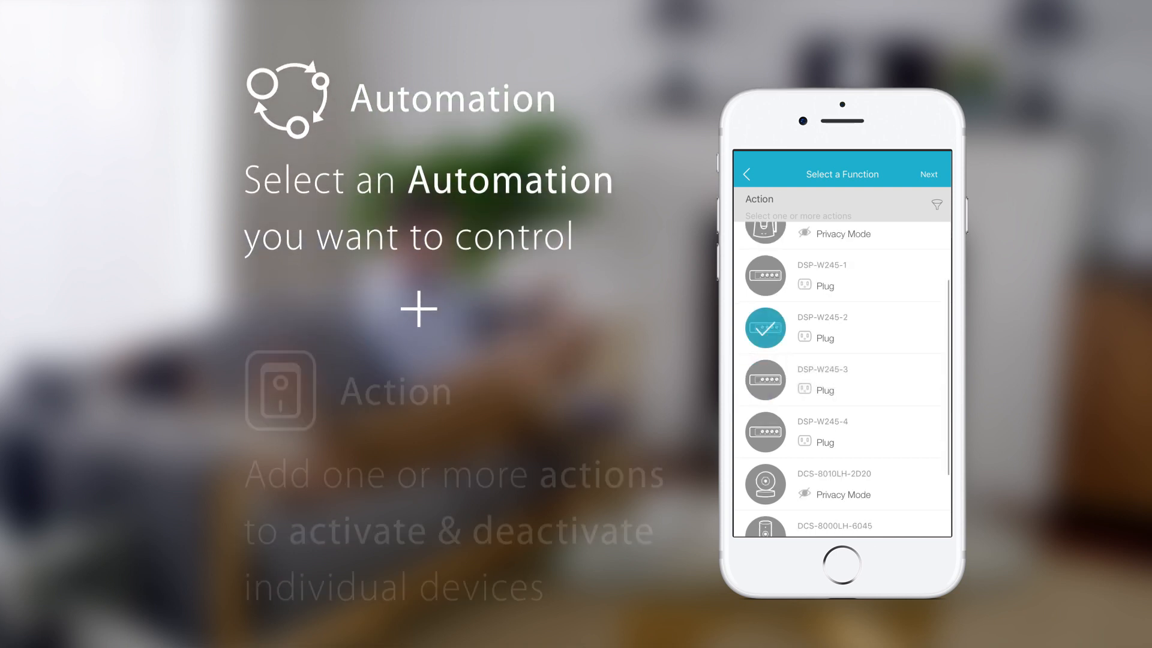
pyautogui.scroll(-3)
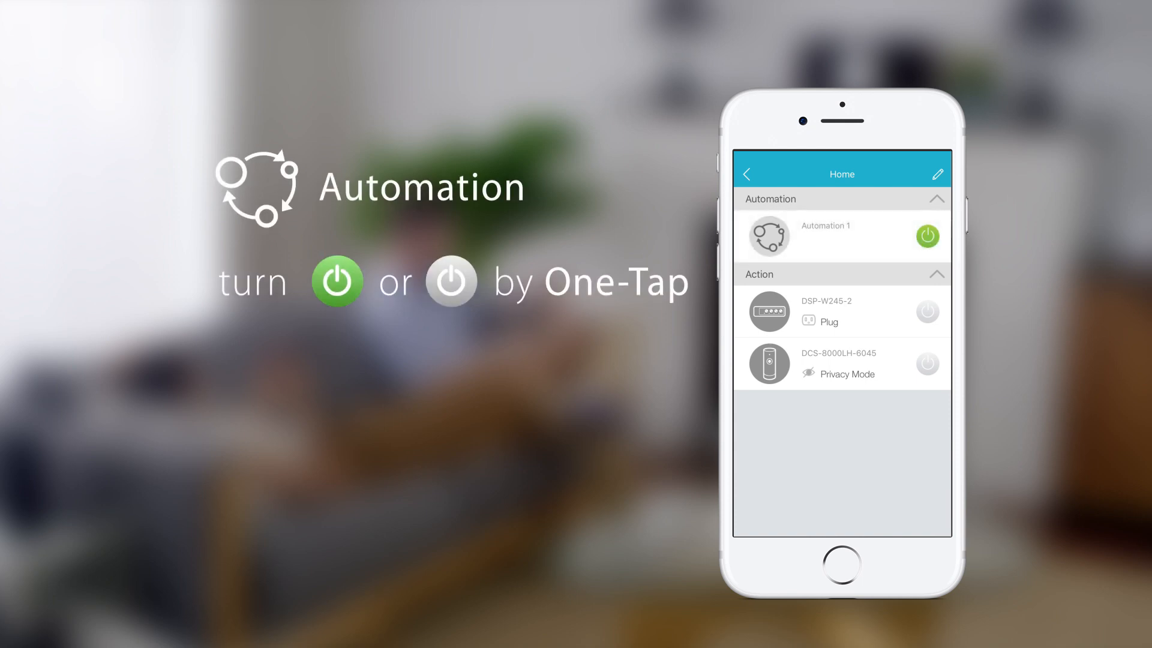
# Step: Turn on the DSP-W245-2 plug's power in the Home scene
pyautogui.click(927, 311)
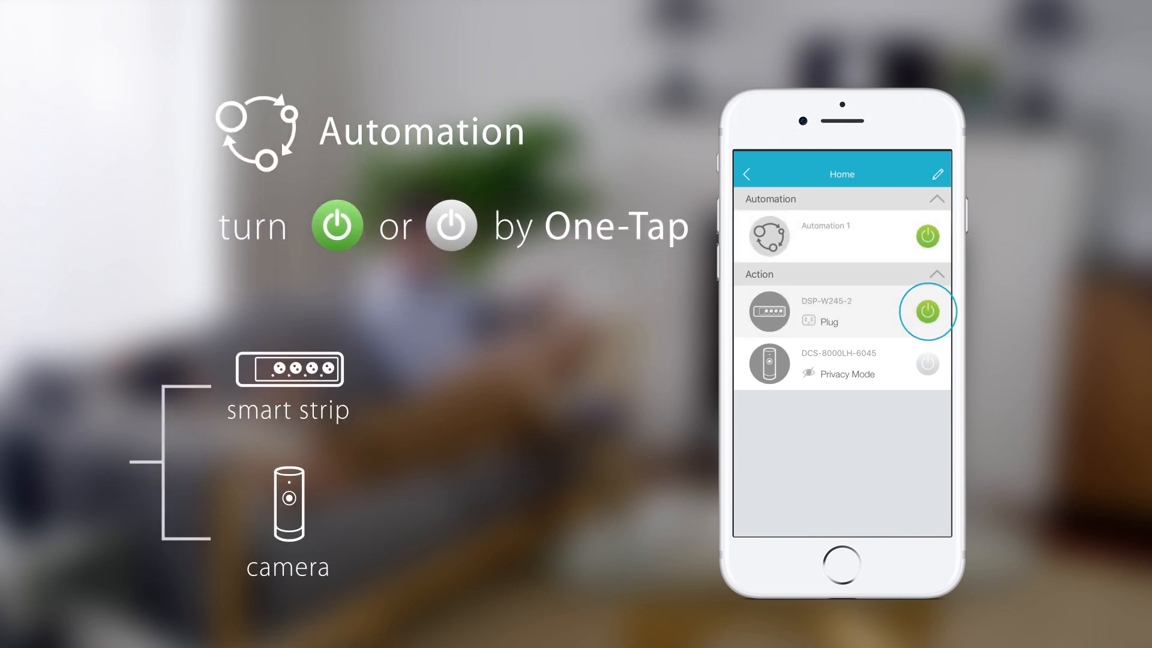